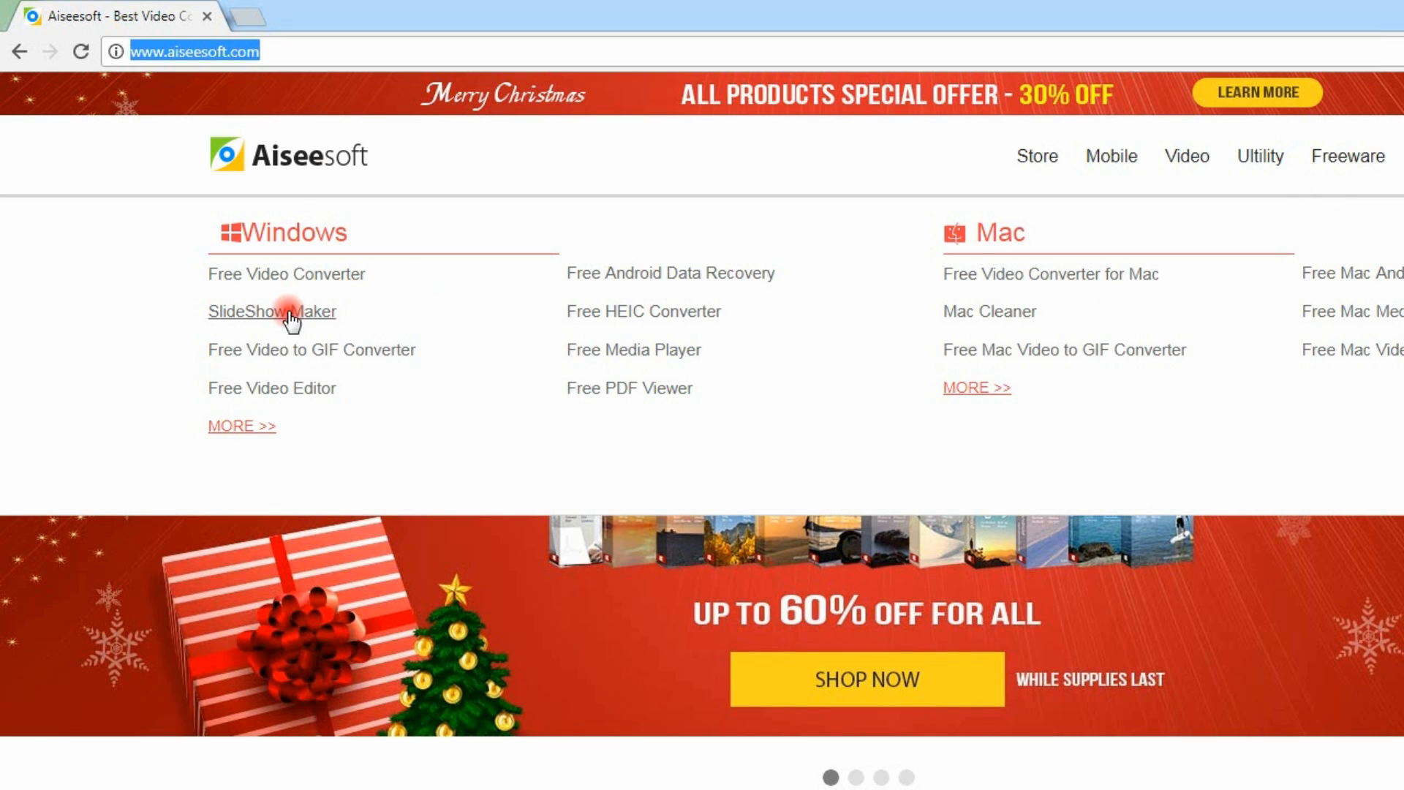
- Open the Slideshow Maker page on aiseesoft.com and start its free download
left_click(272, 312)
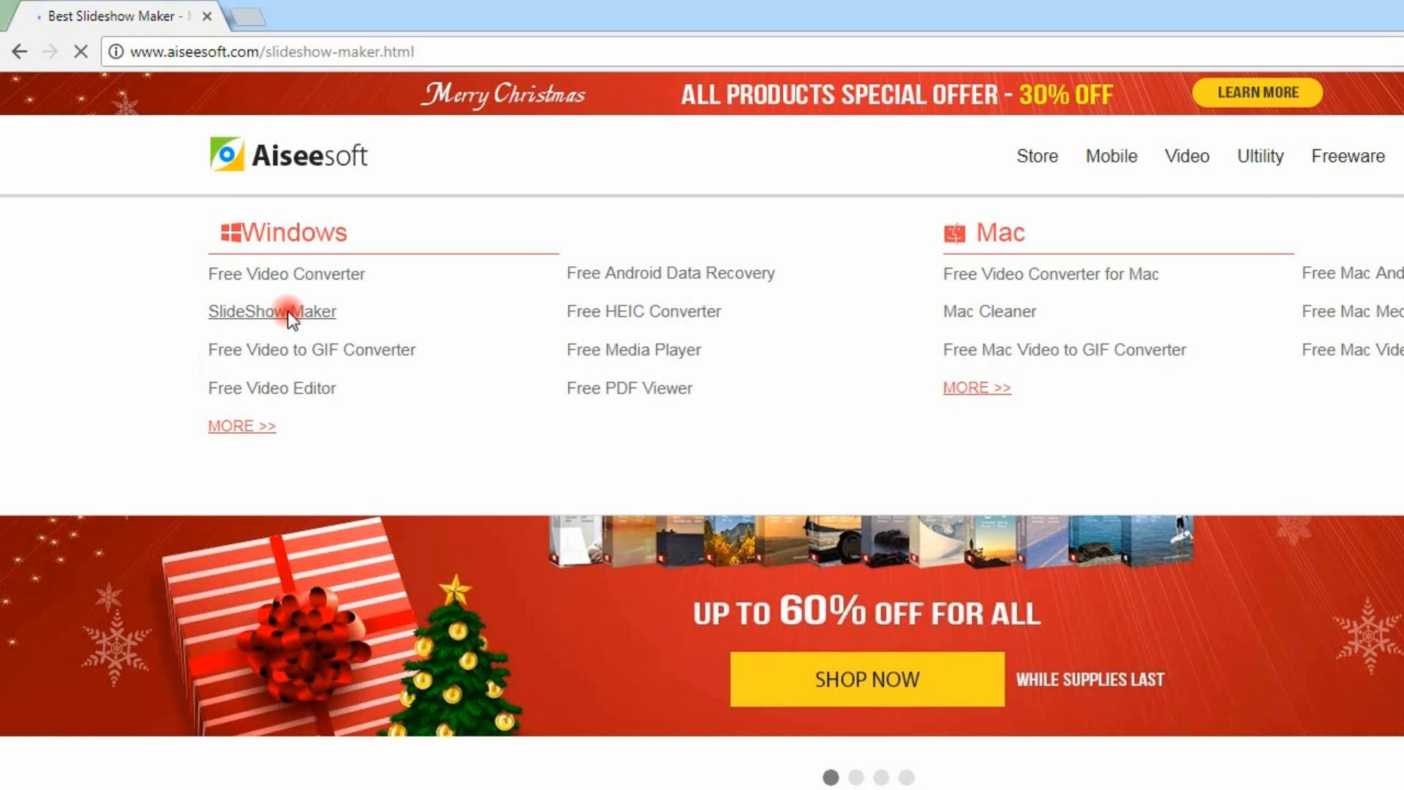
left_click(271, 311)
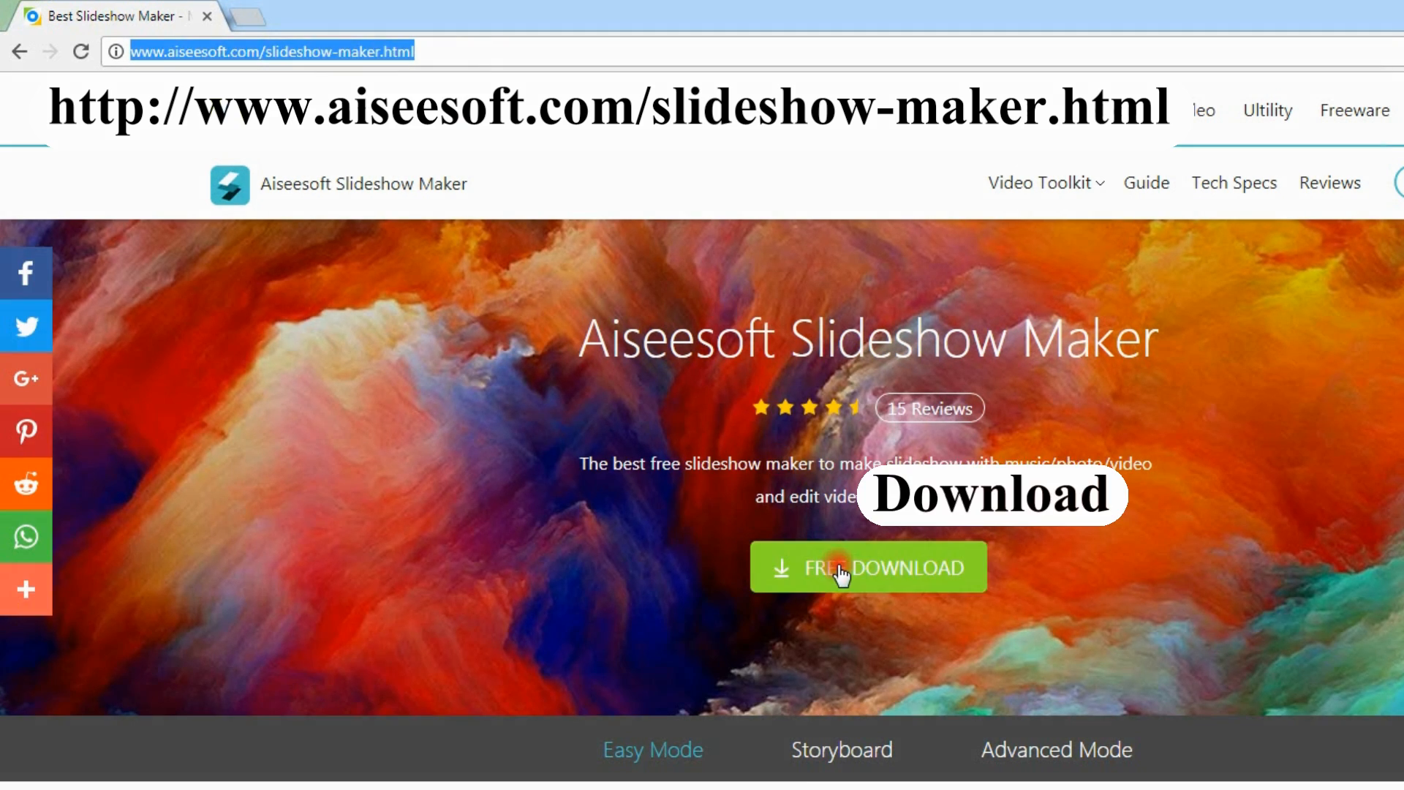
double_click(41, 503)
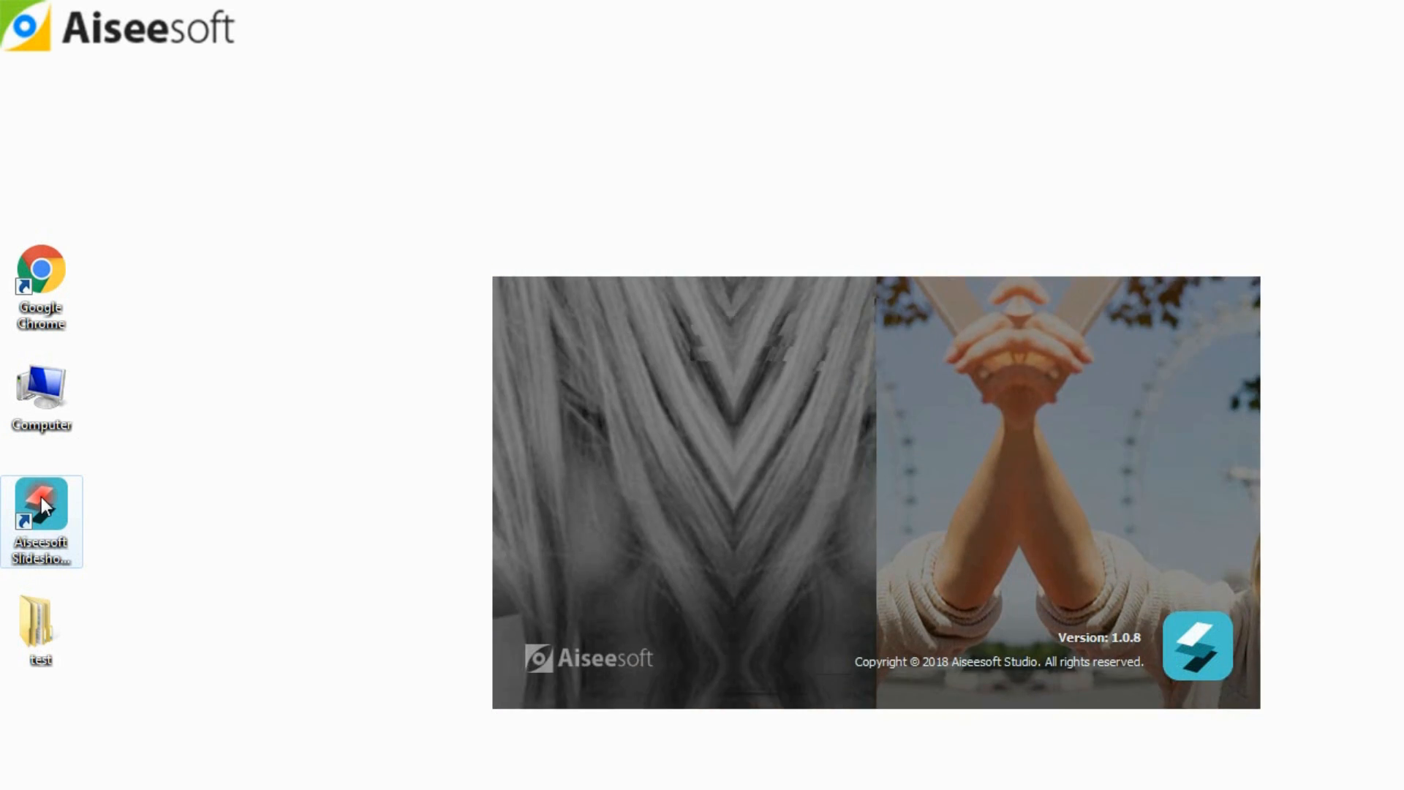
- Launch Slideshow Maker, browse the Add Media options, and cancel the Download Online Video dialog
double_click(41, 521)
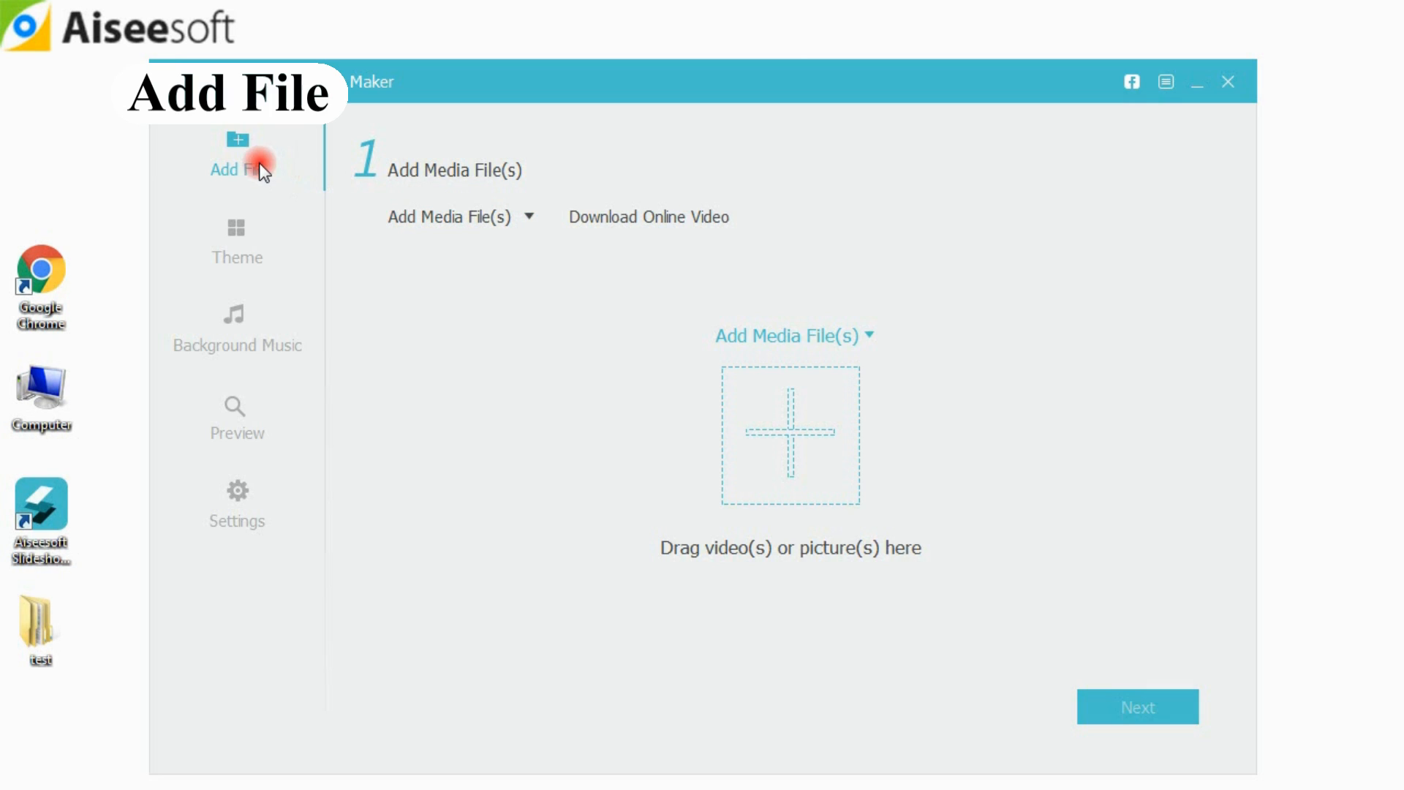
mouse_move(266, 470)
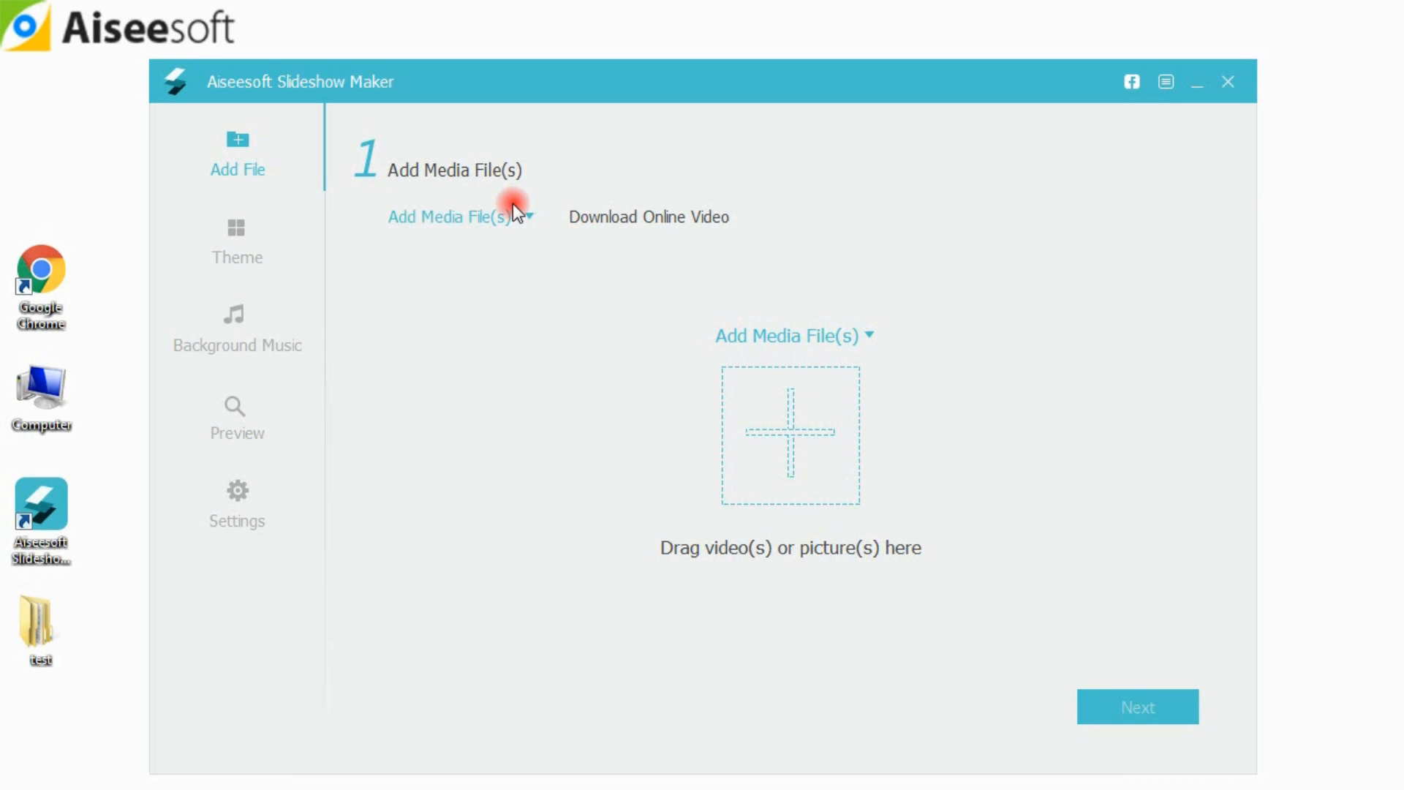
left_click(451, 216)
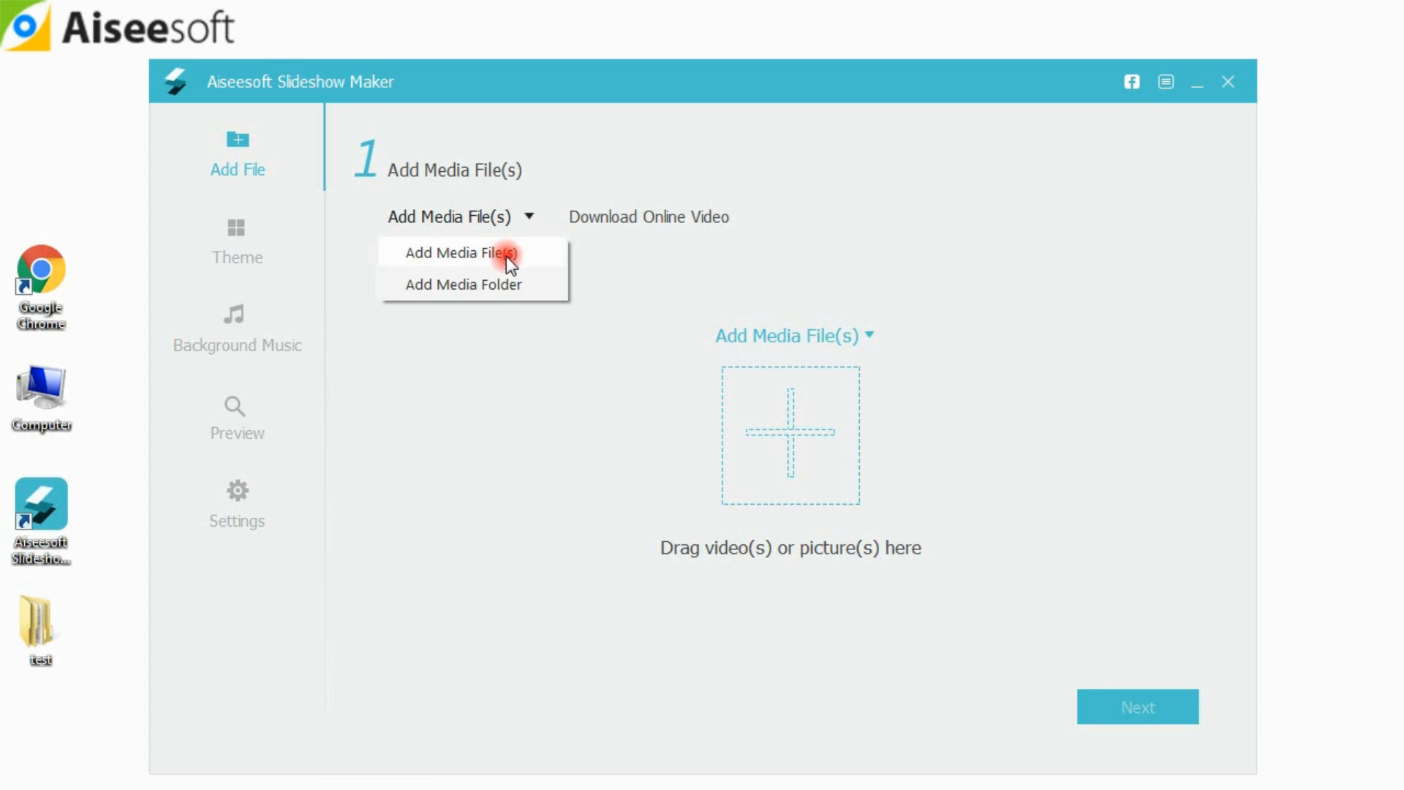
left_click(648, 217)
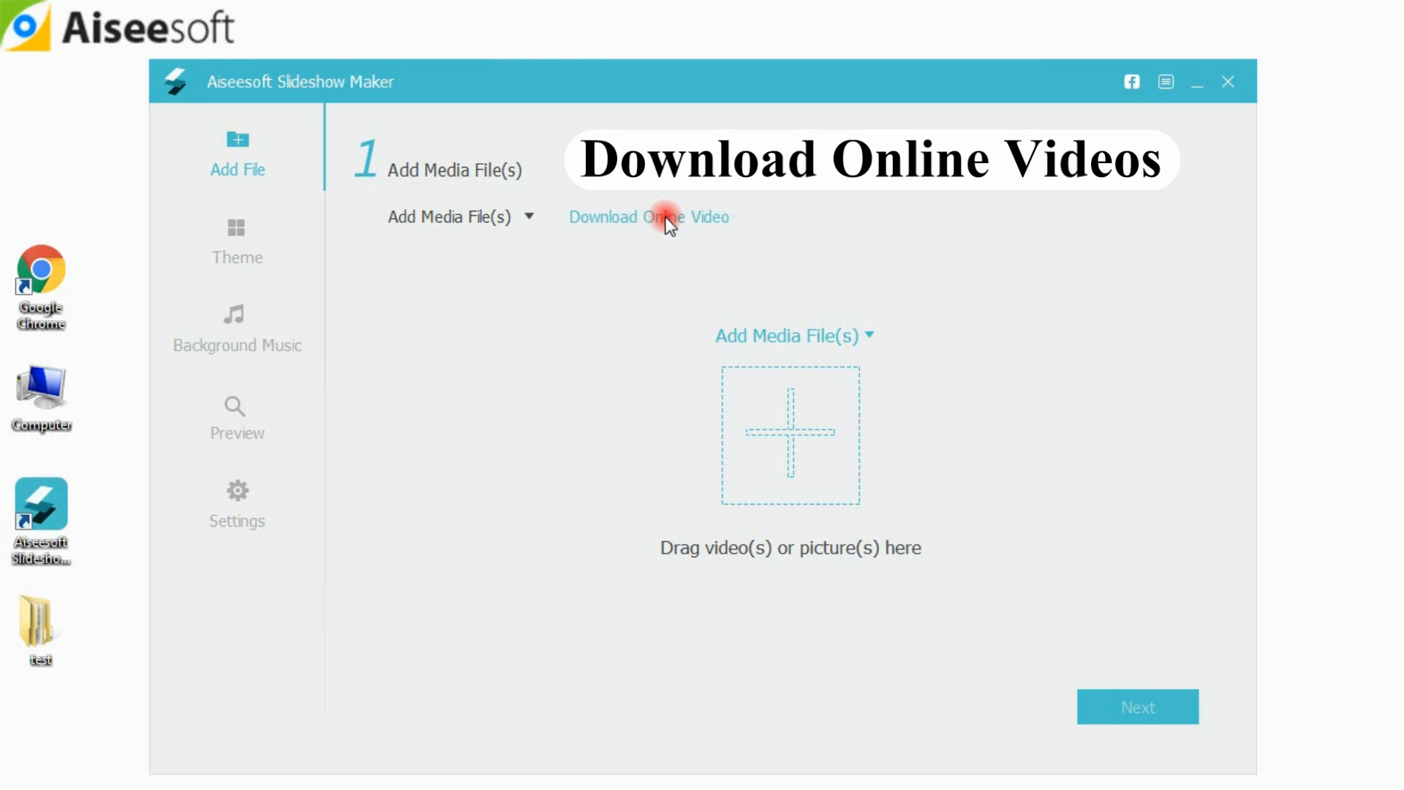
left_click(647, 216)
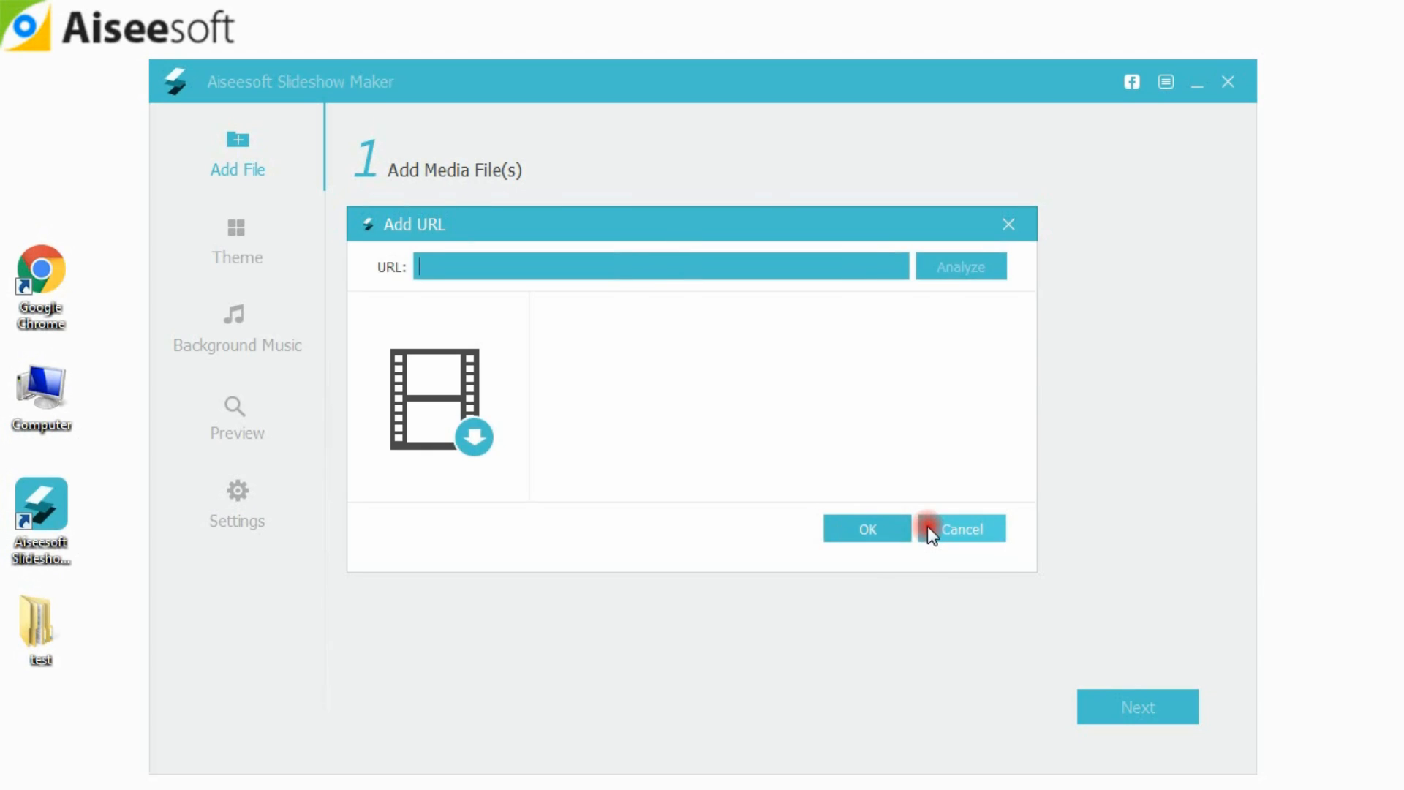
left_click(962, 528)
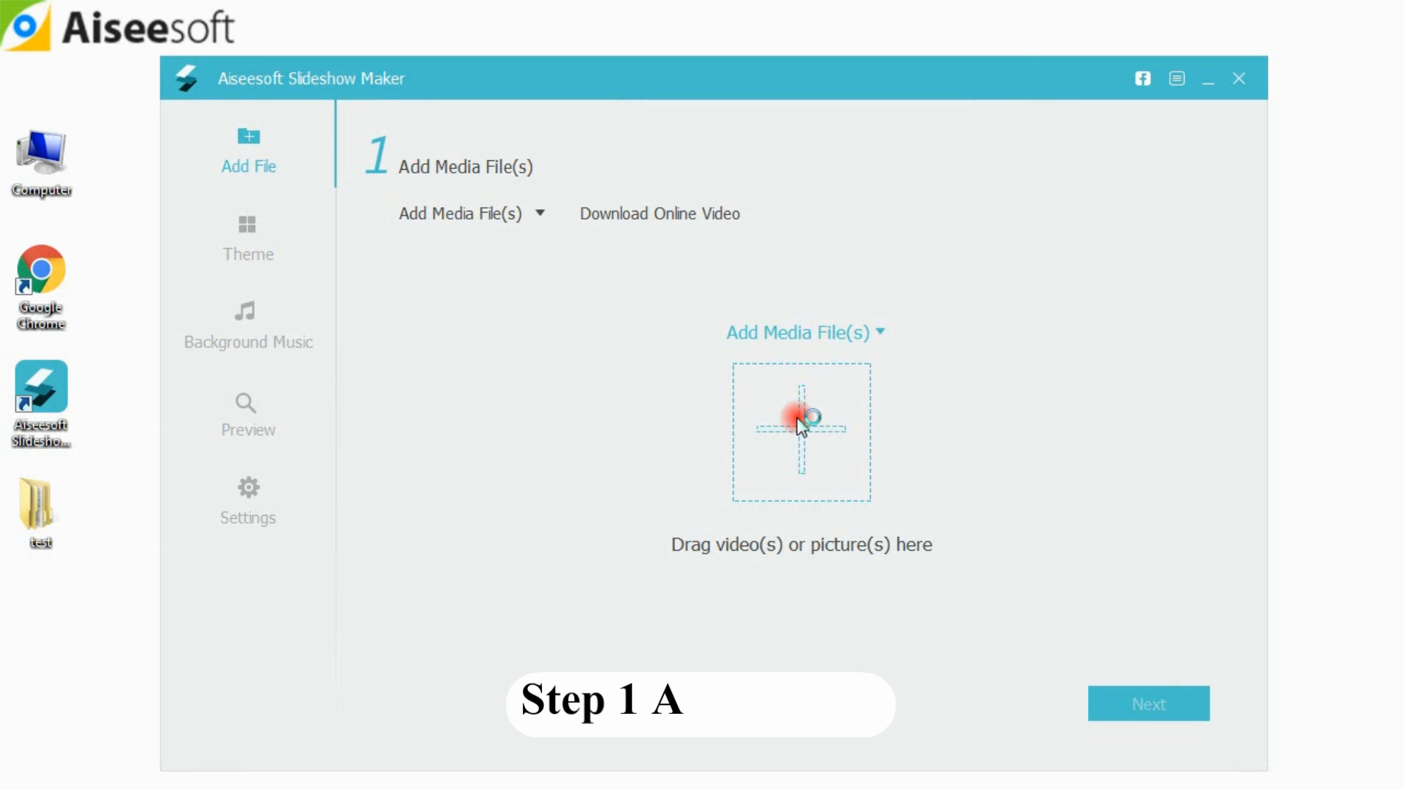
- Import the ten pictures from the test > picture folder
left_click(801, 432)
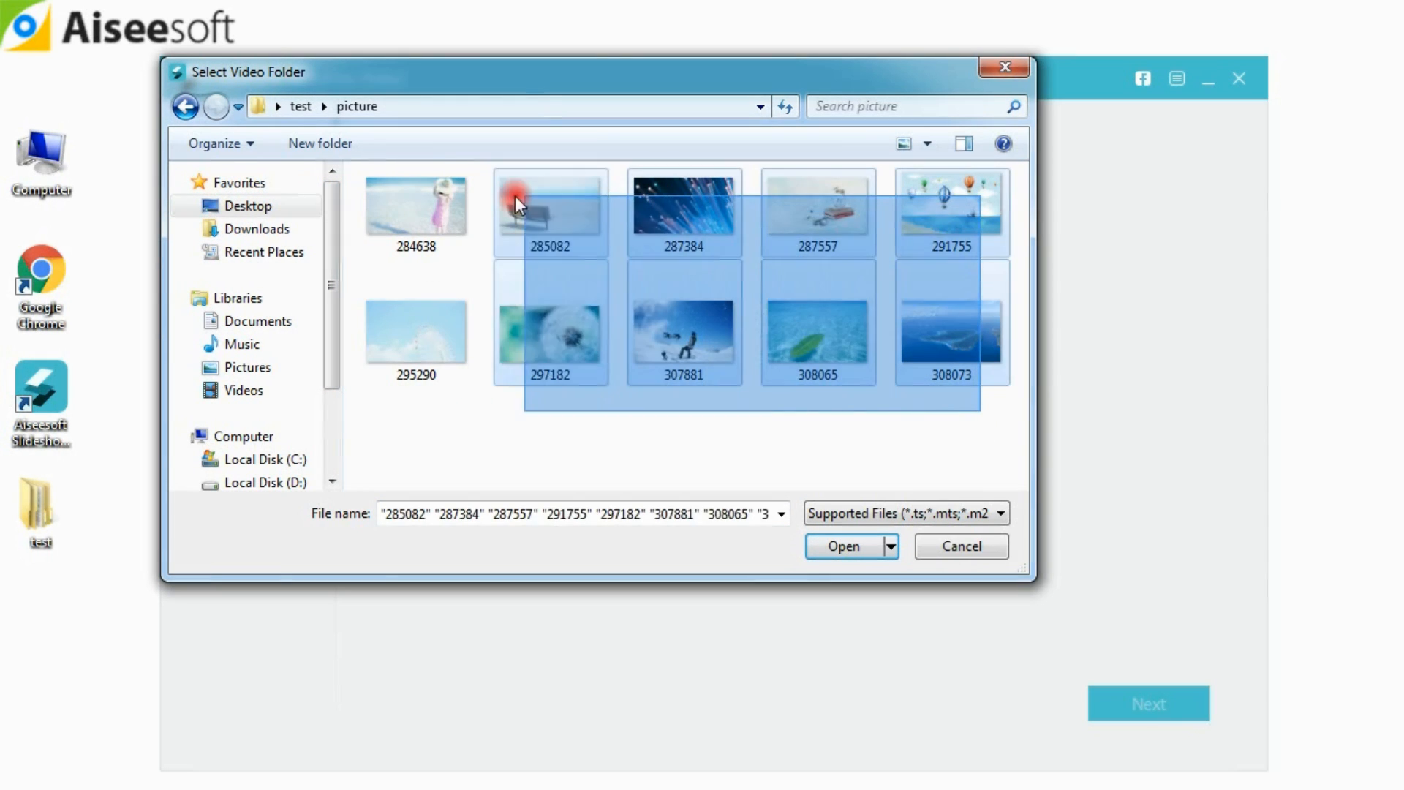
left_click(841, 545)
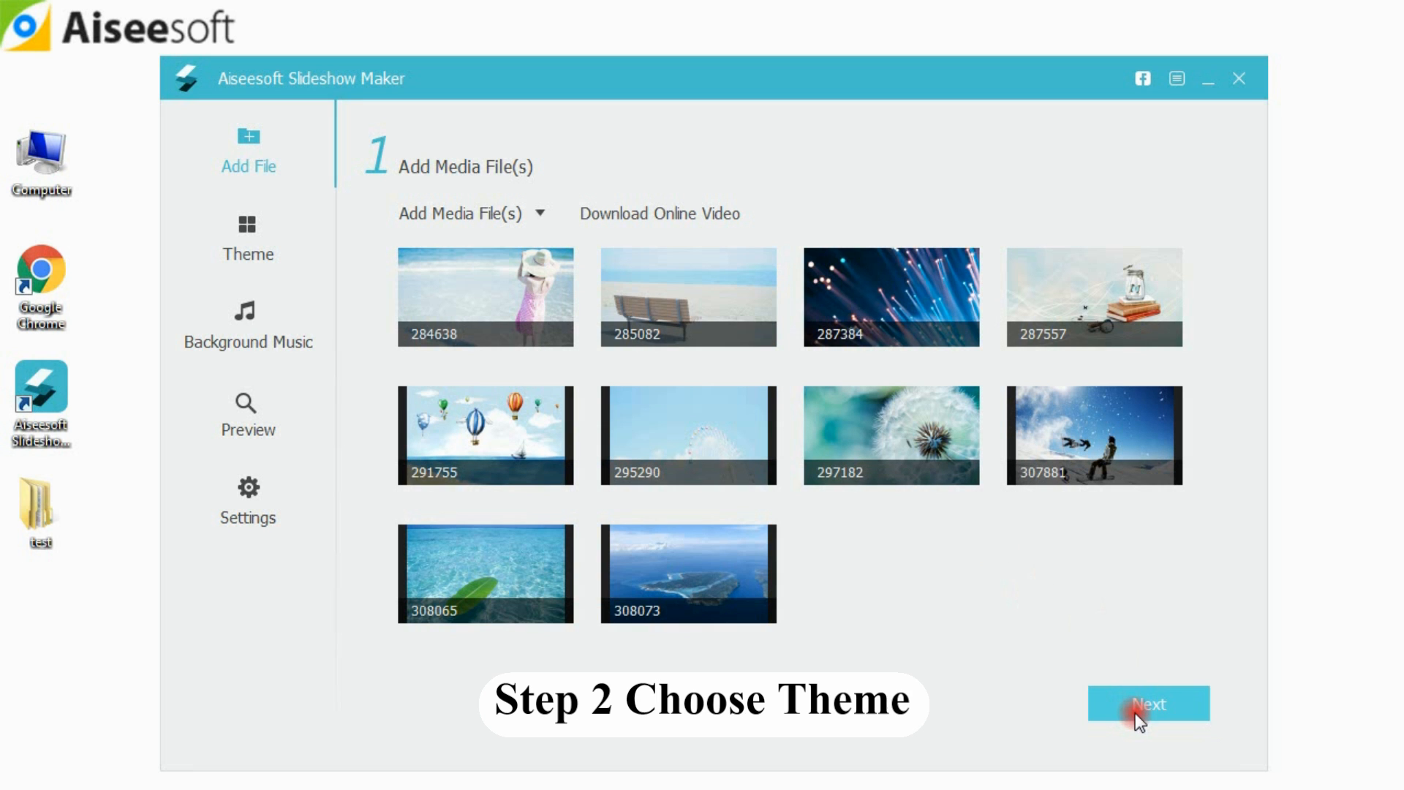
- Choose the Travel theme and advance to the music step
left_click(1150, 702)
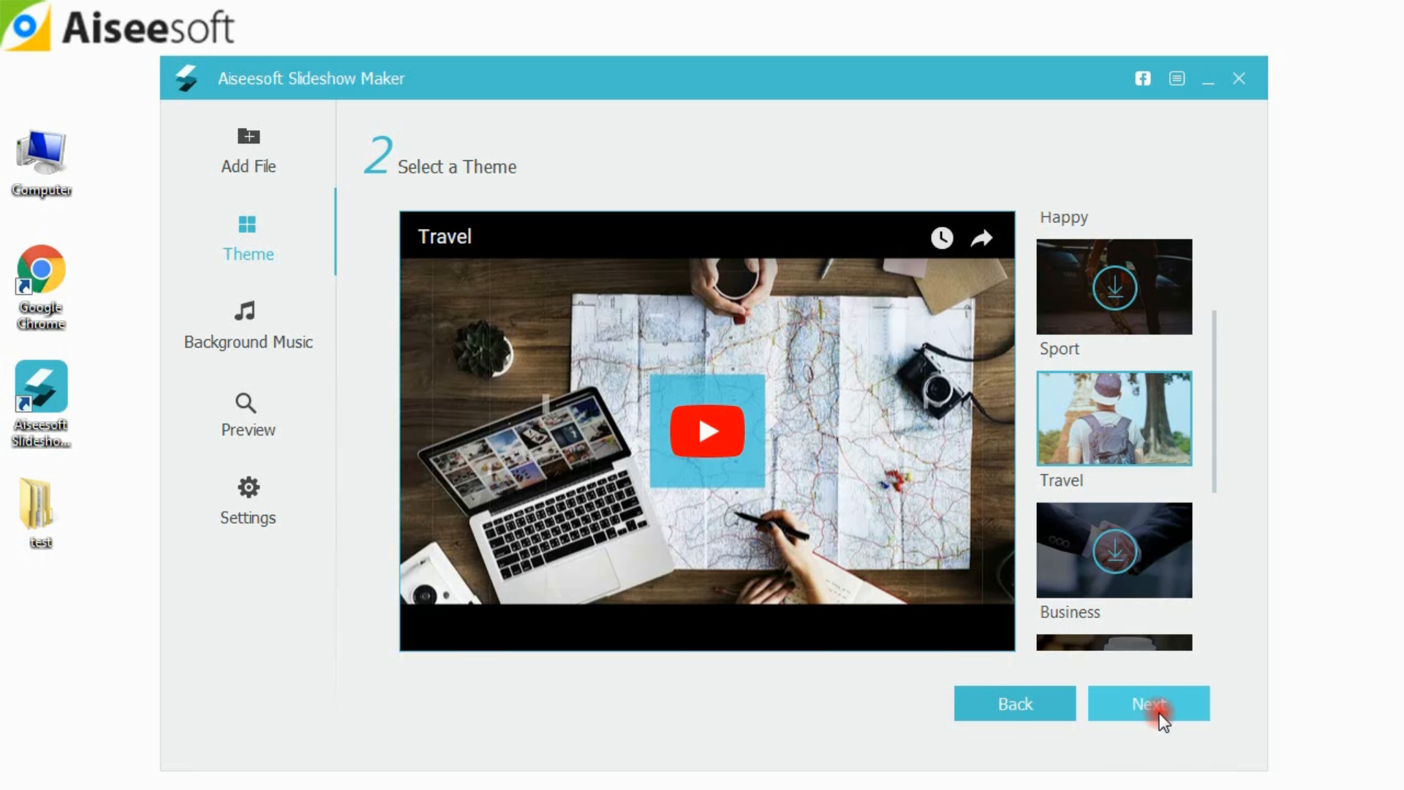
left_click(1149, 703)
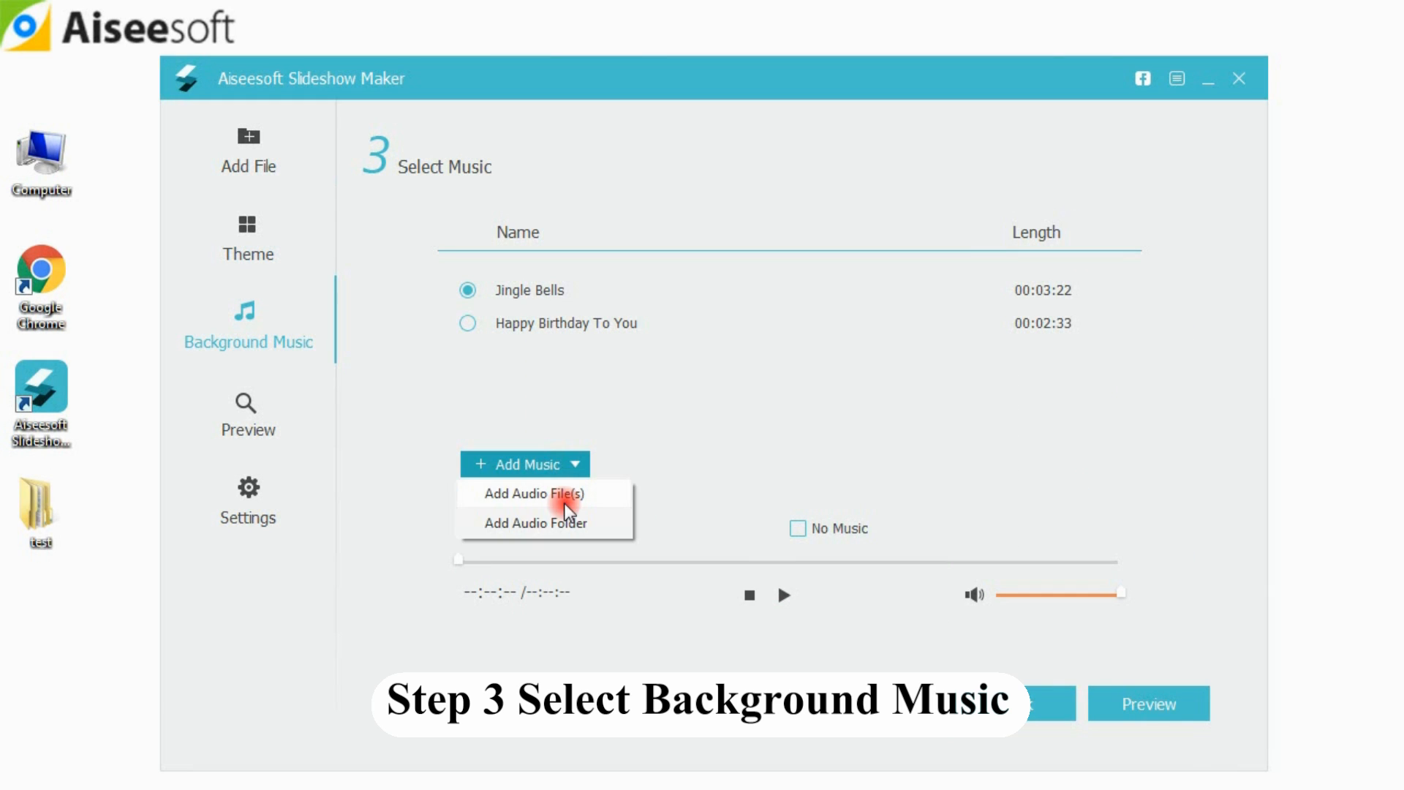
- Add audio file D from test > MUSIC as background music, then go to Preview
left_click(536, 494)
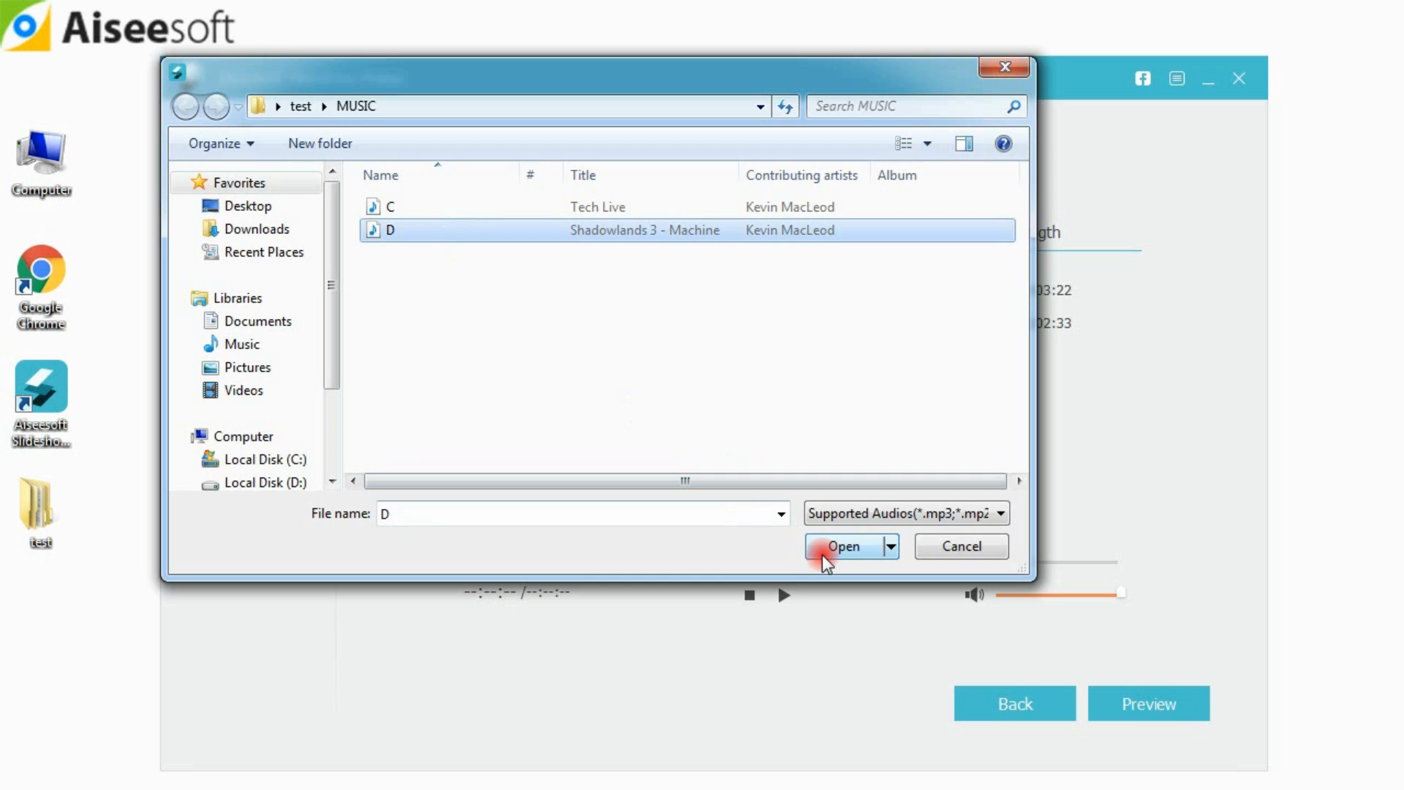
left_click(842, 546)
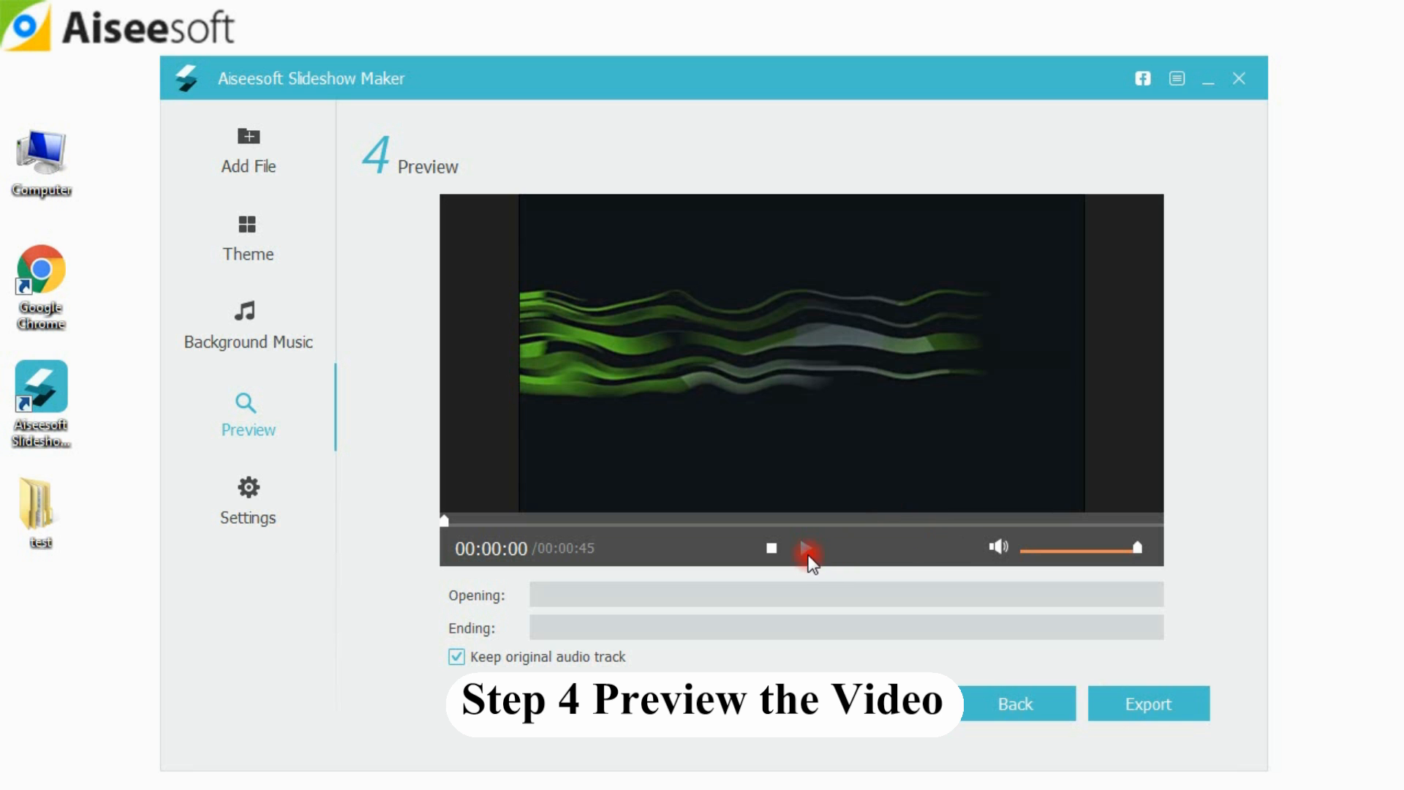
- Play the slideshow preview, then continue to Export
left_click(806, 547)
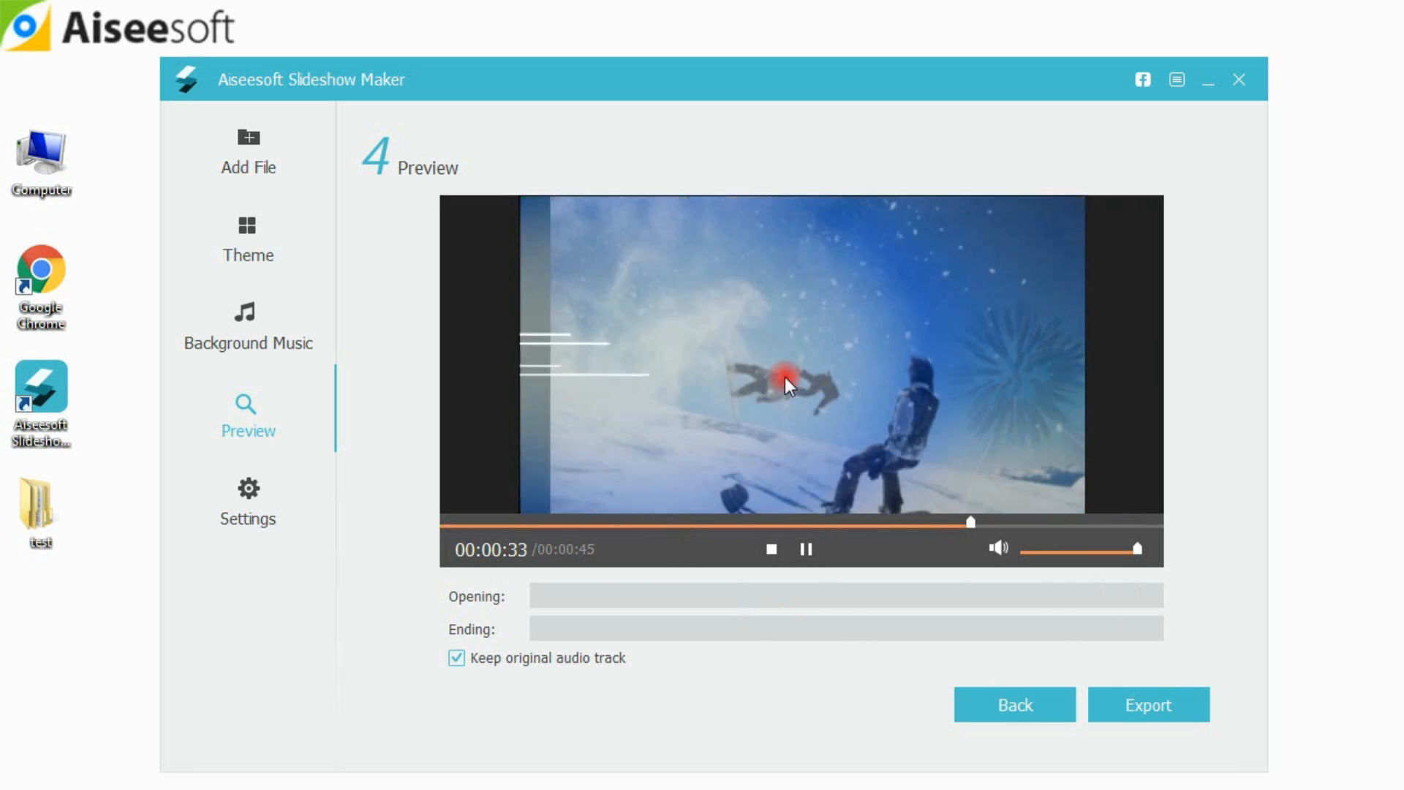
left_click(248, 497)
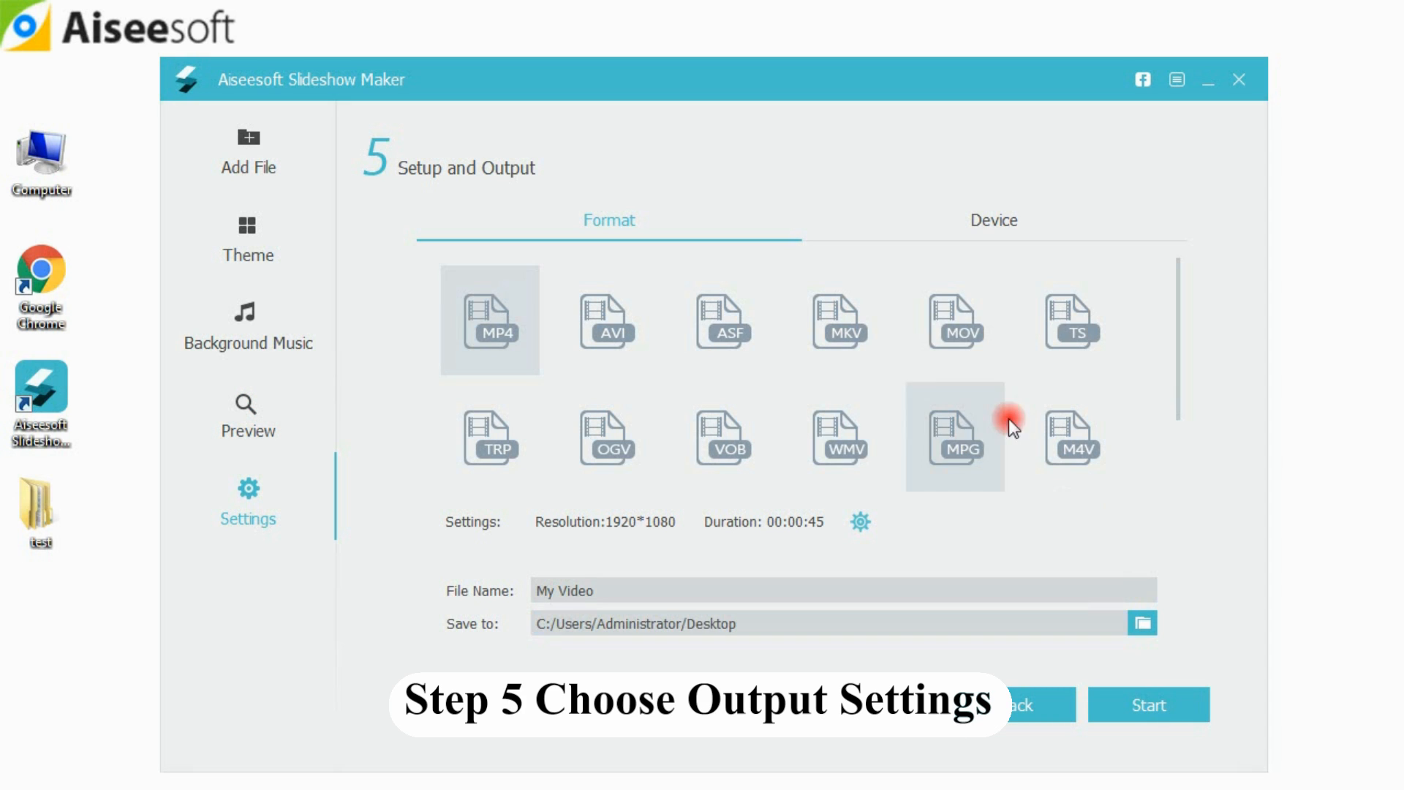
- Export the slideshow to the desktop as MOV 'travel to fr' and open the output folder
left_click(955, 320)
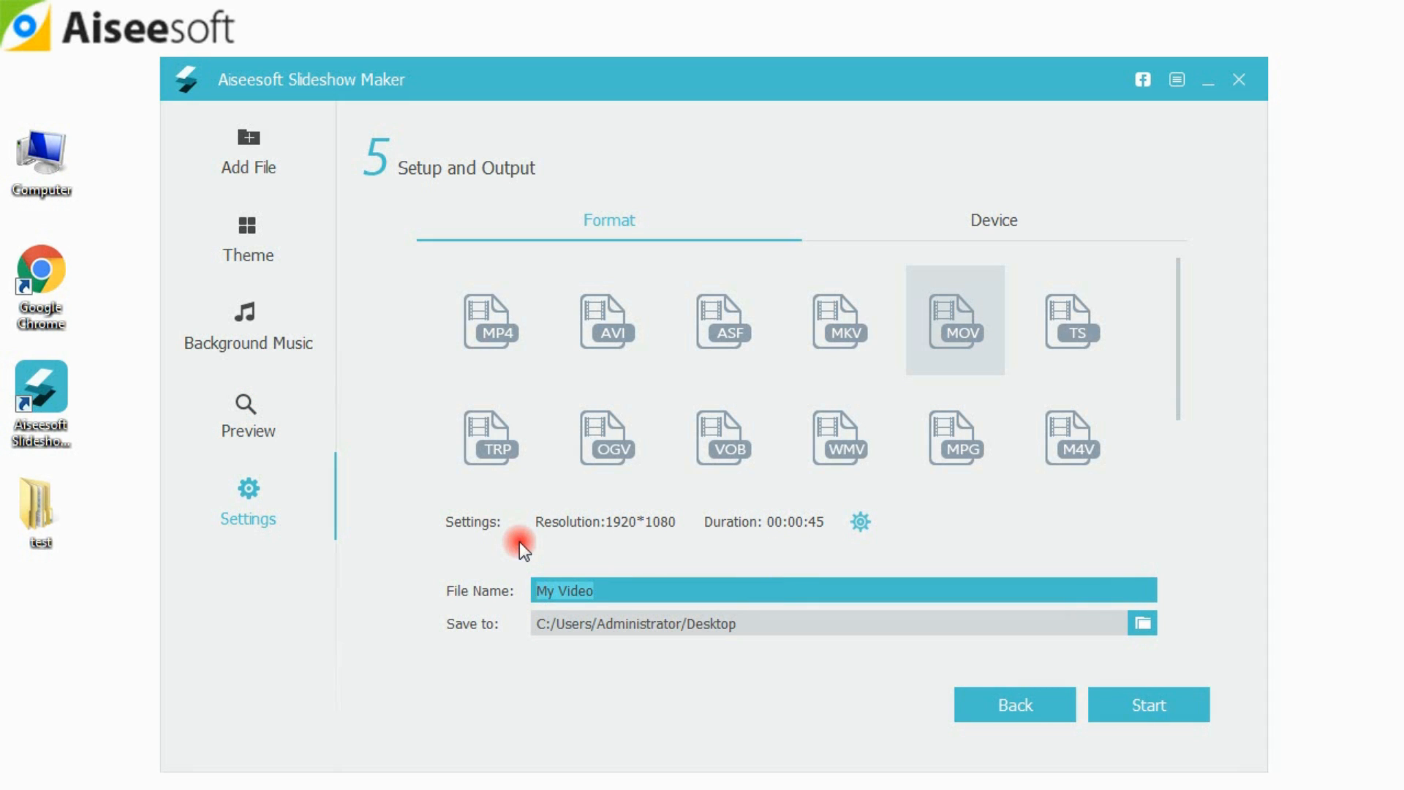
type("travel")
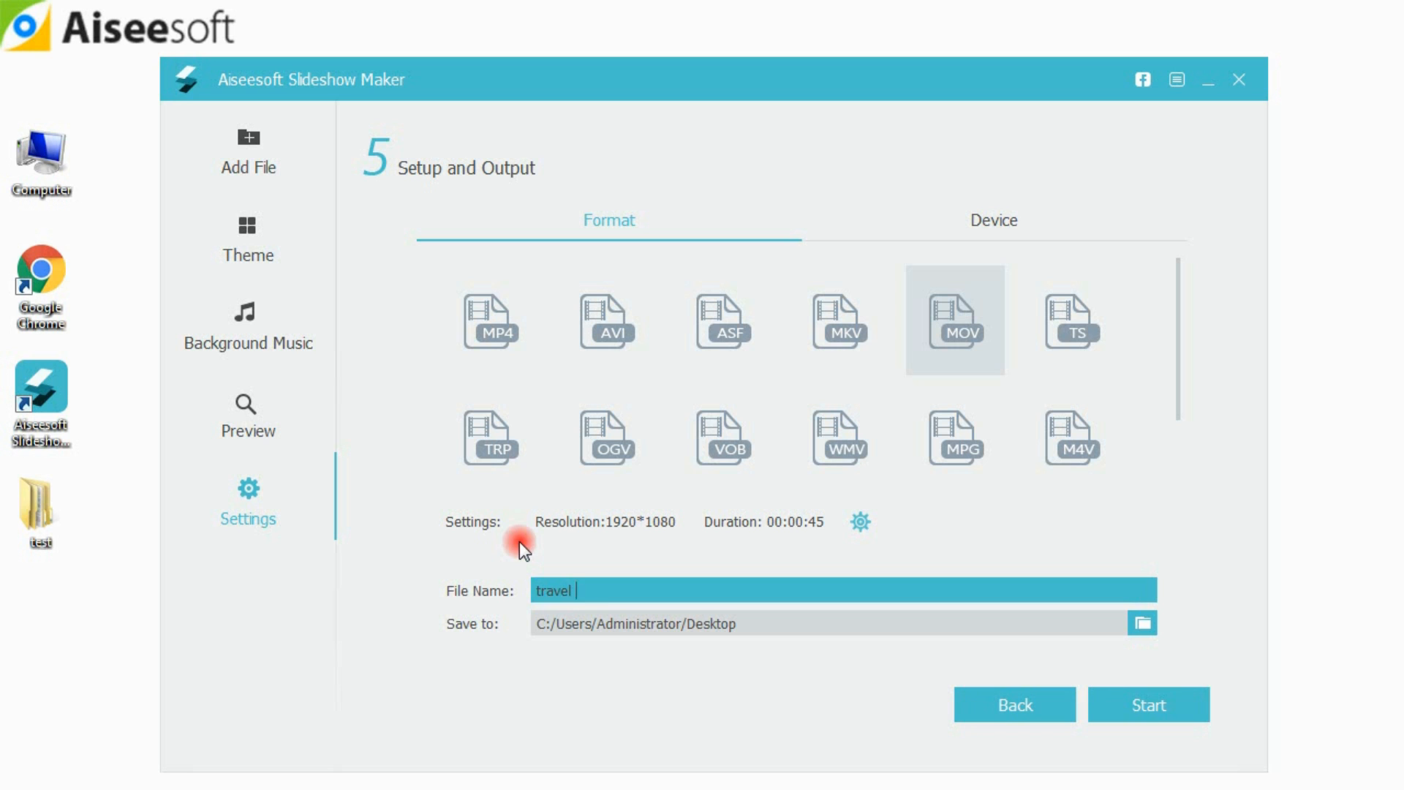
type("to fr")
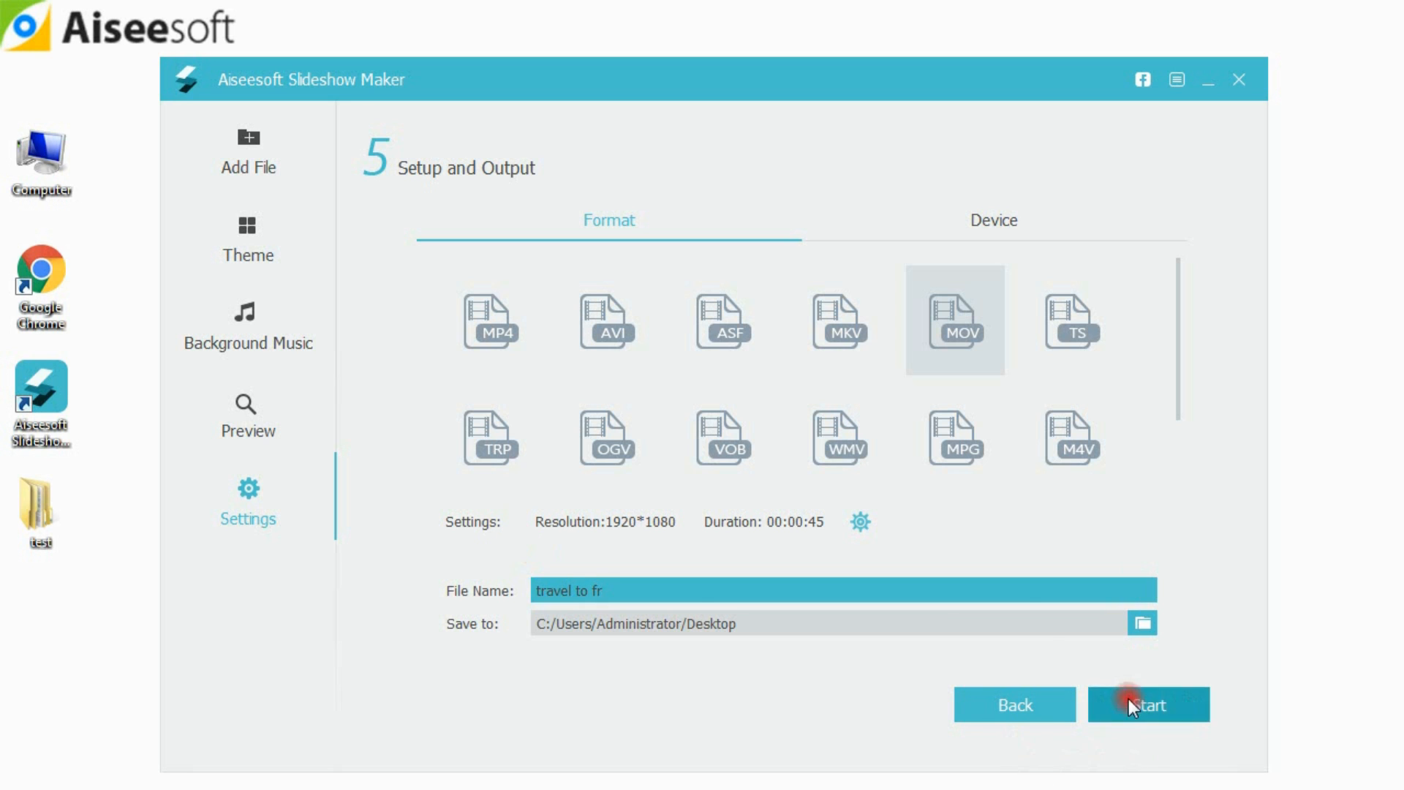
left_click(1149, 704)
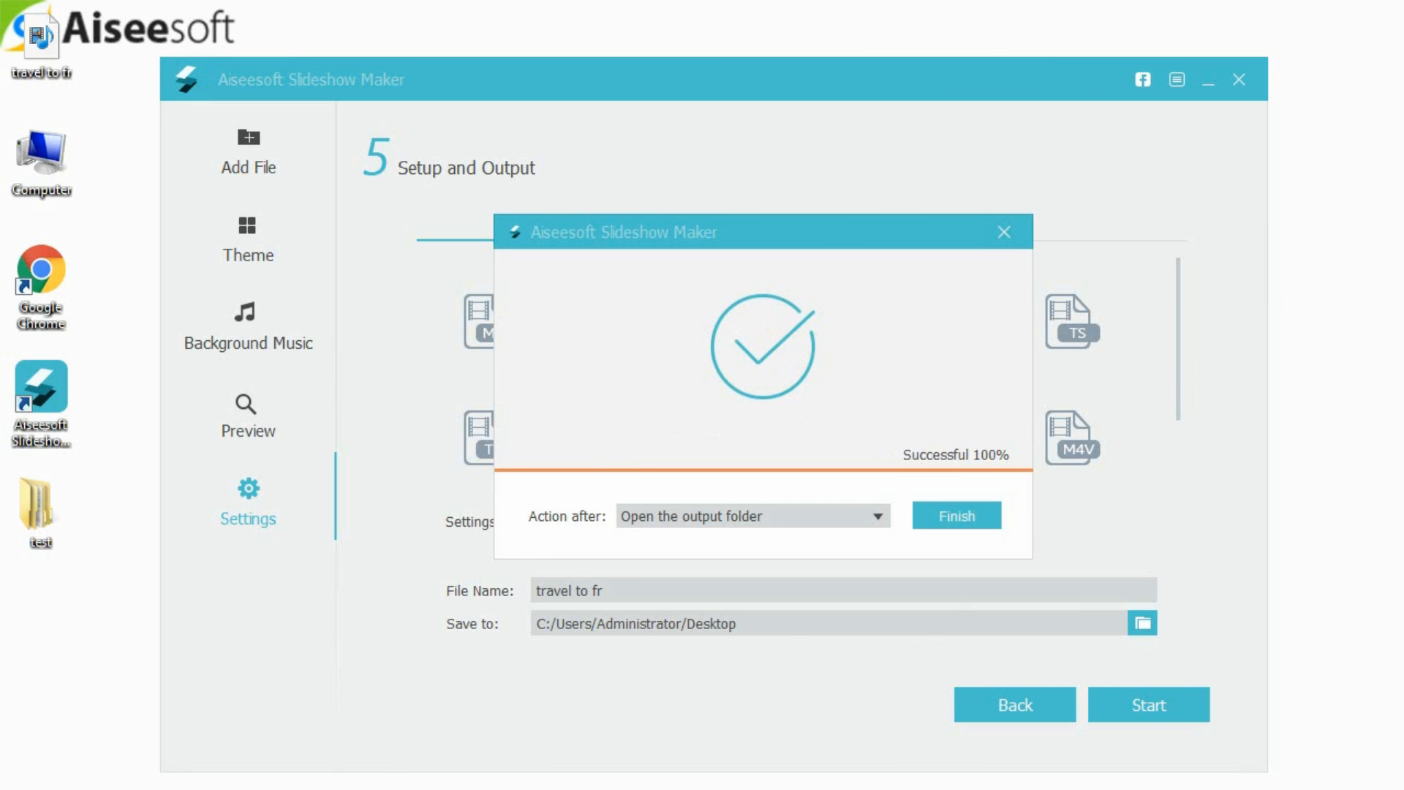
left_click(954, 514)
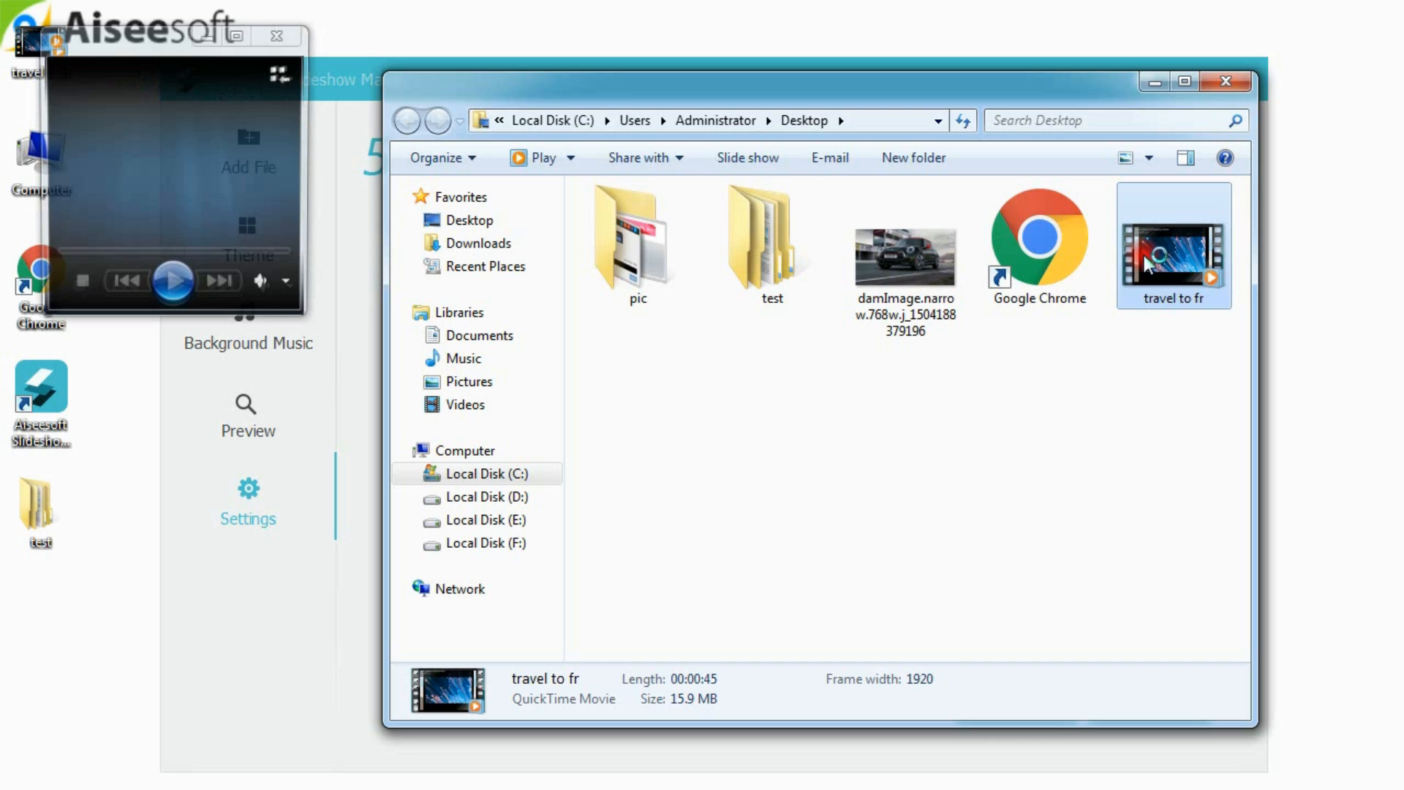